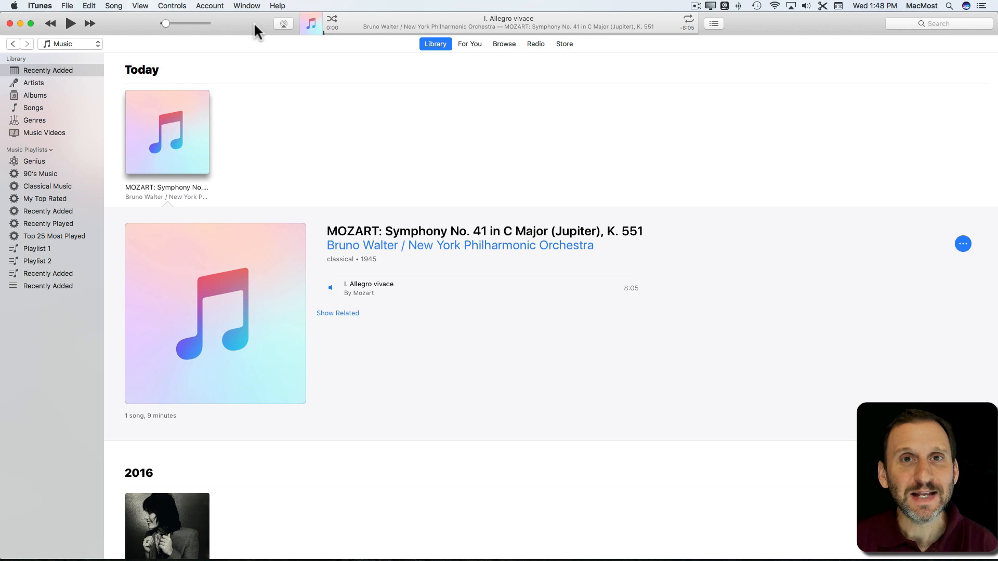
mouse_move(325, 120)
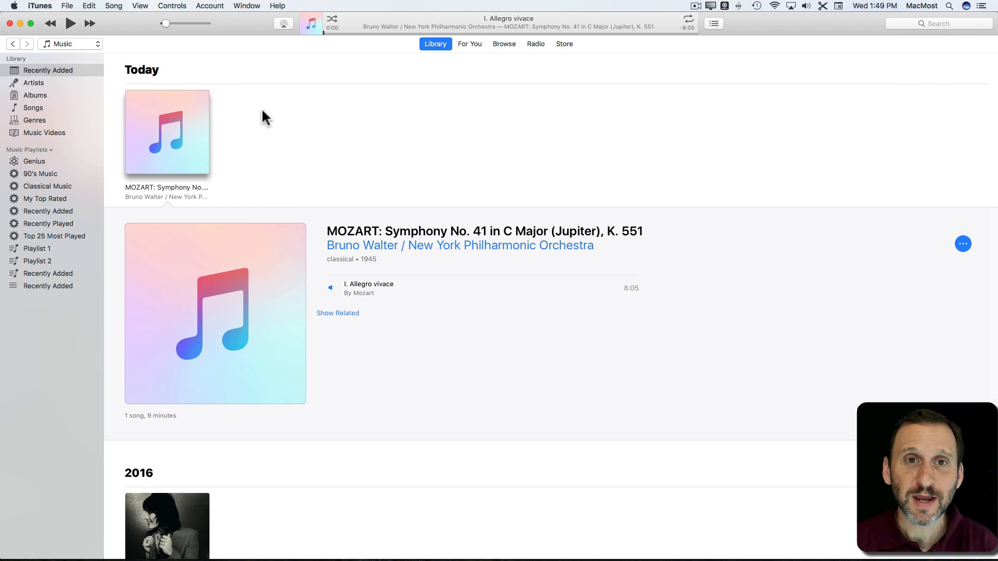
Play the Mozart Symphony No. 41 track 'I. Allegro vivace' from Recently Added
click(191, 158)
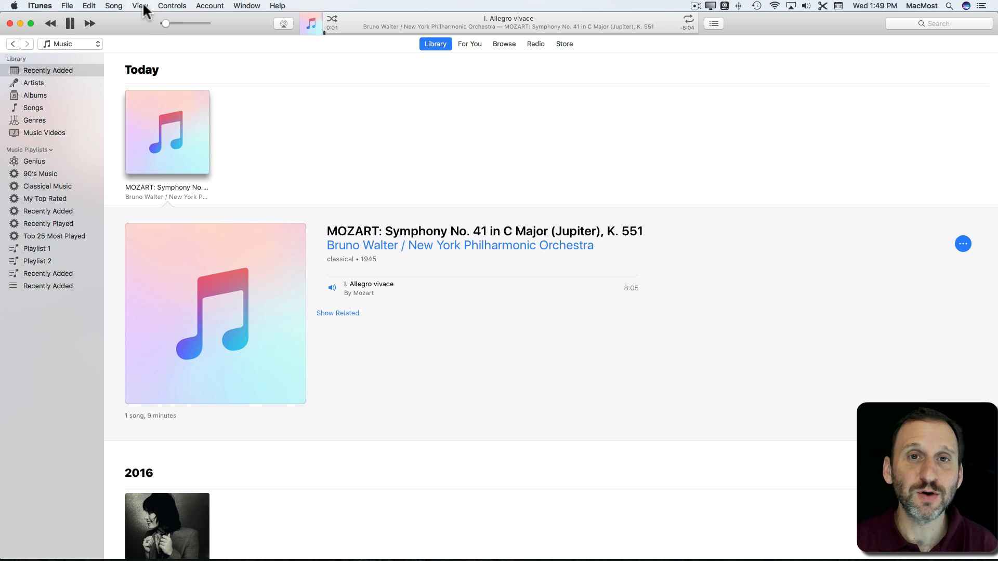
Show the full-screen iTunes Visualizer with its help overlay from the View menu
click(140, 5)
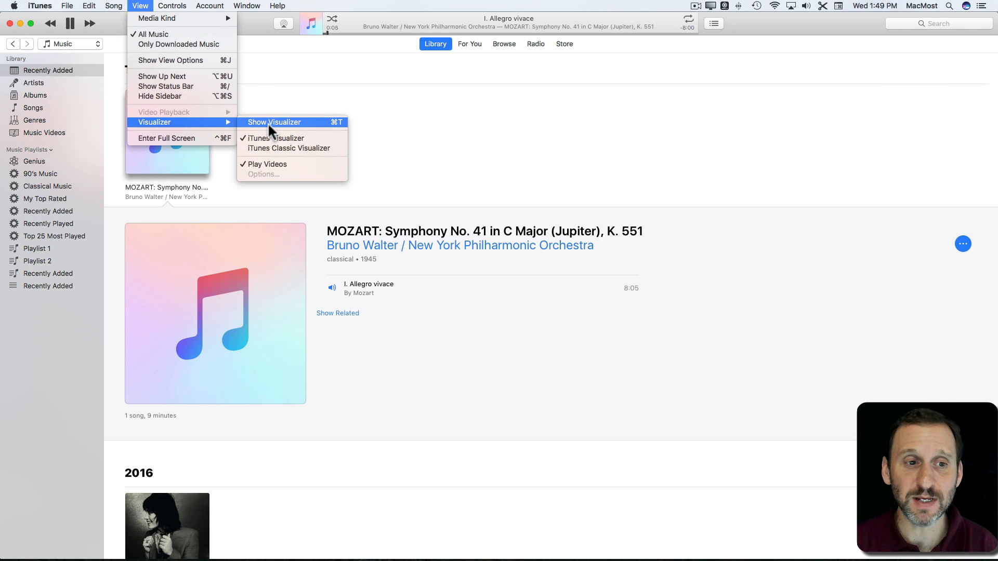
click(274, 122)
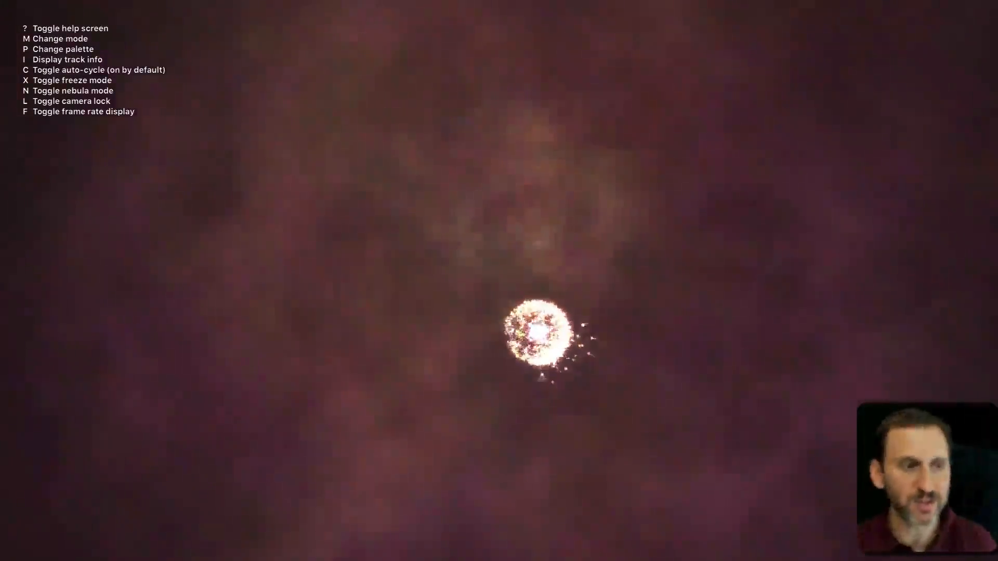
Toggle visualizer freeze mode with X repeatedly, ending on a red scene with sparkling clusters
key(x)
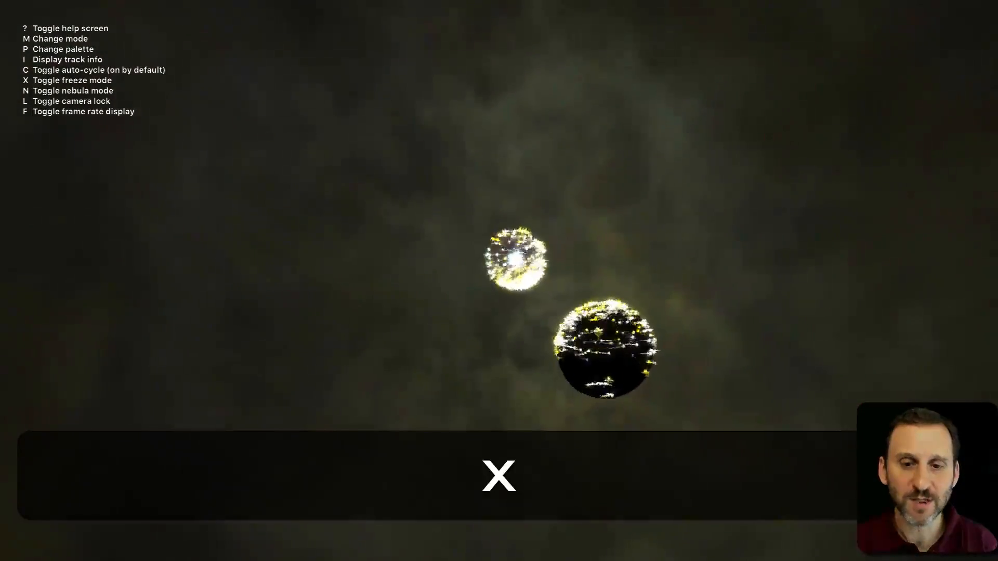
key(x)
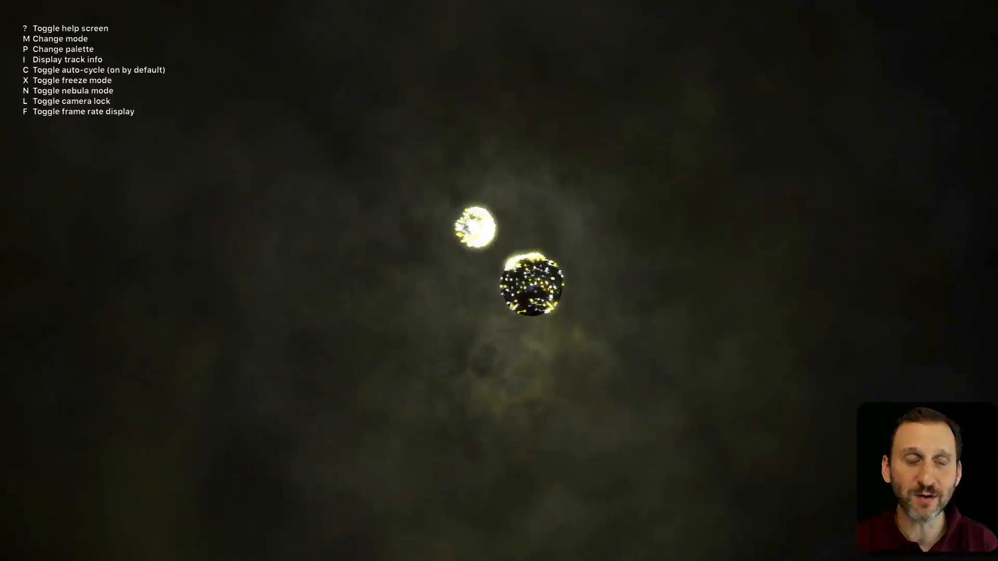
key(x)
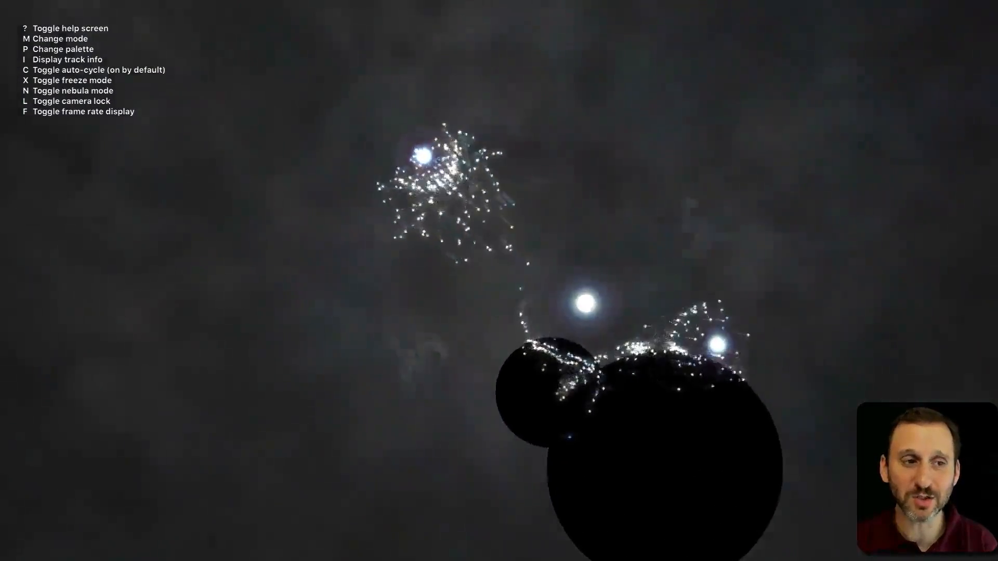
key(x)
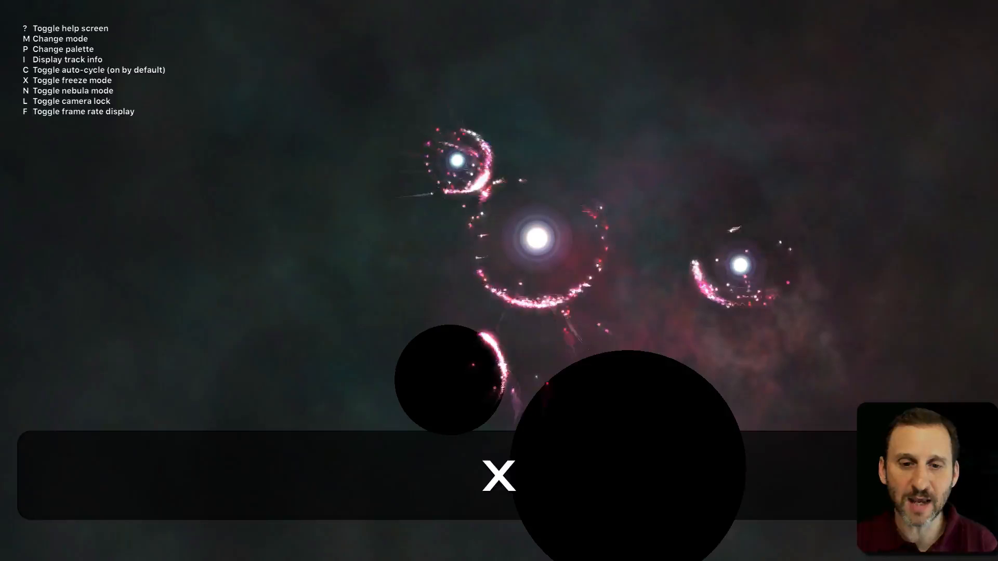
key(x)
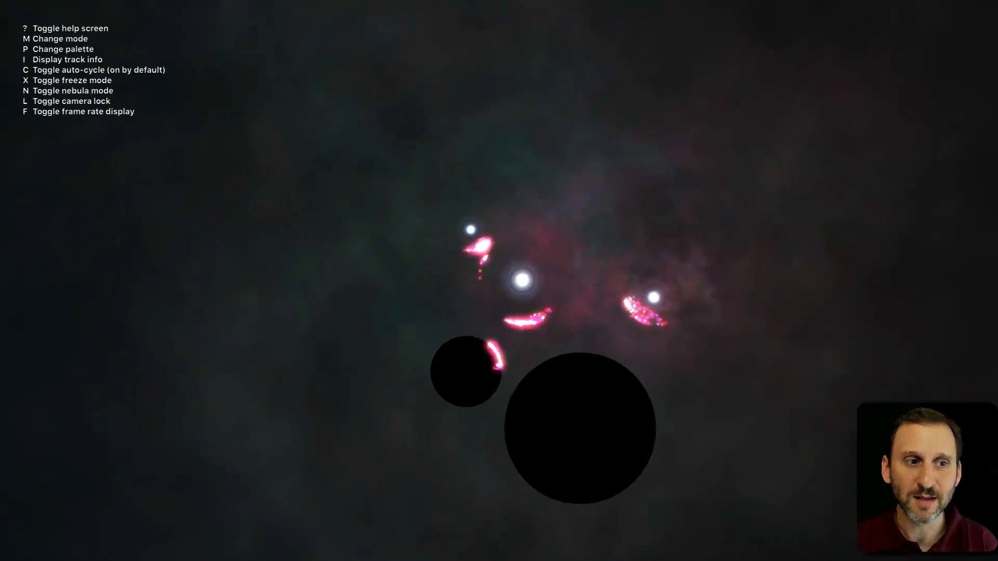
key(x)
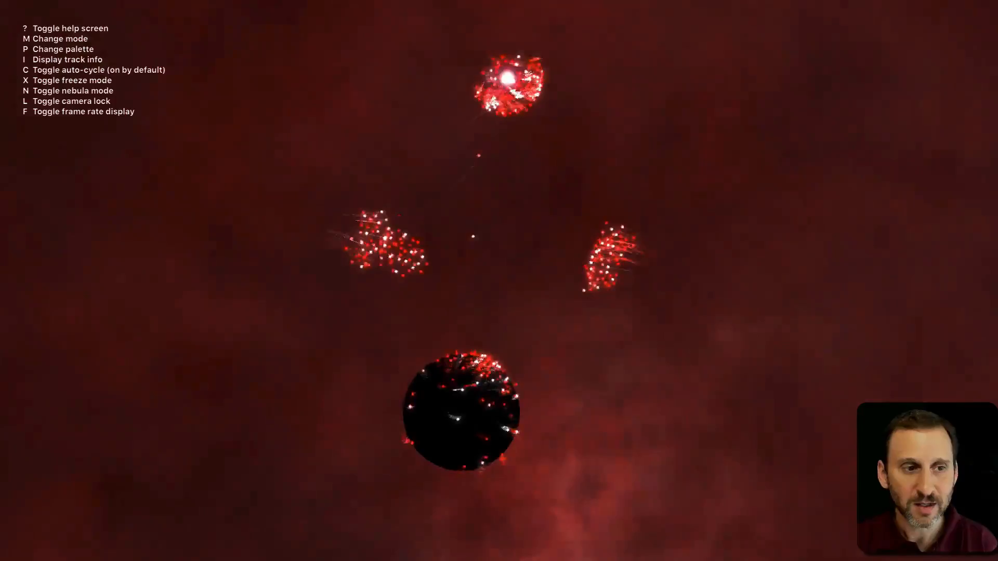
Press P in the visualizer, then leave it for the Library with Mozart still playing
key(p)
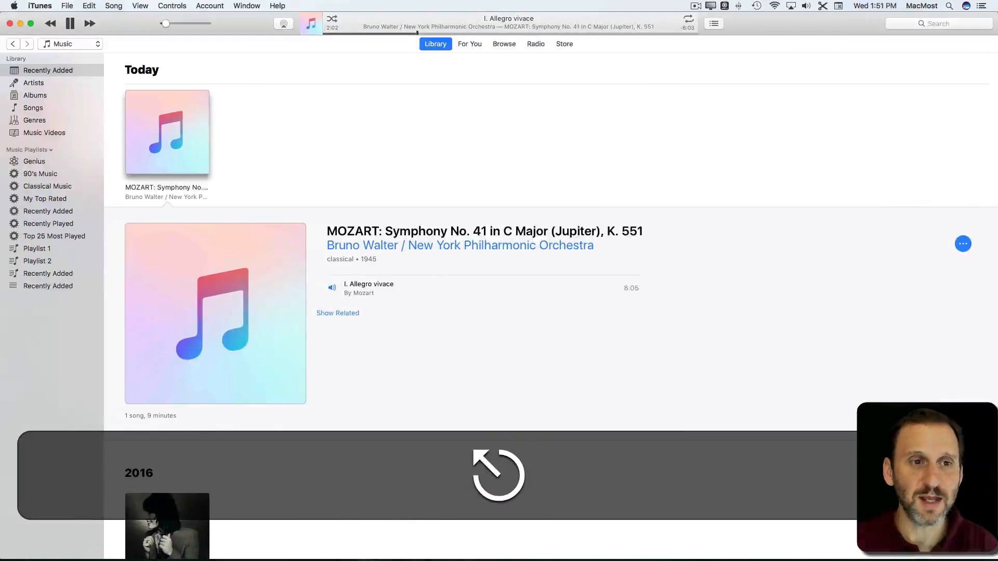
Choose iTunes Classic Visualizer from the View menu, showing flowing orange waves
click(140, 6)
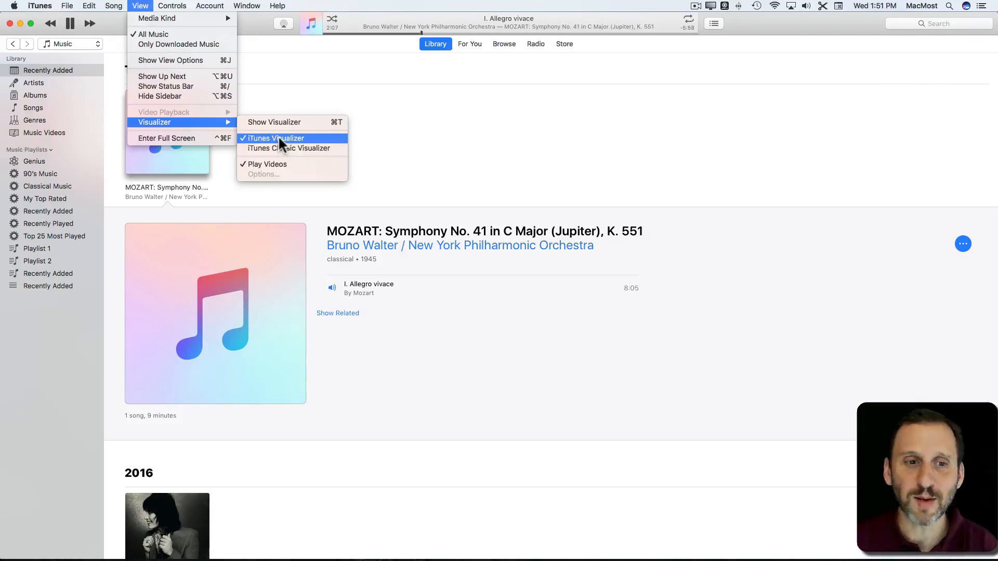
mouse_move(291, 147)
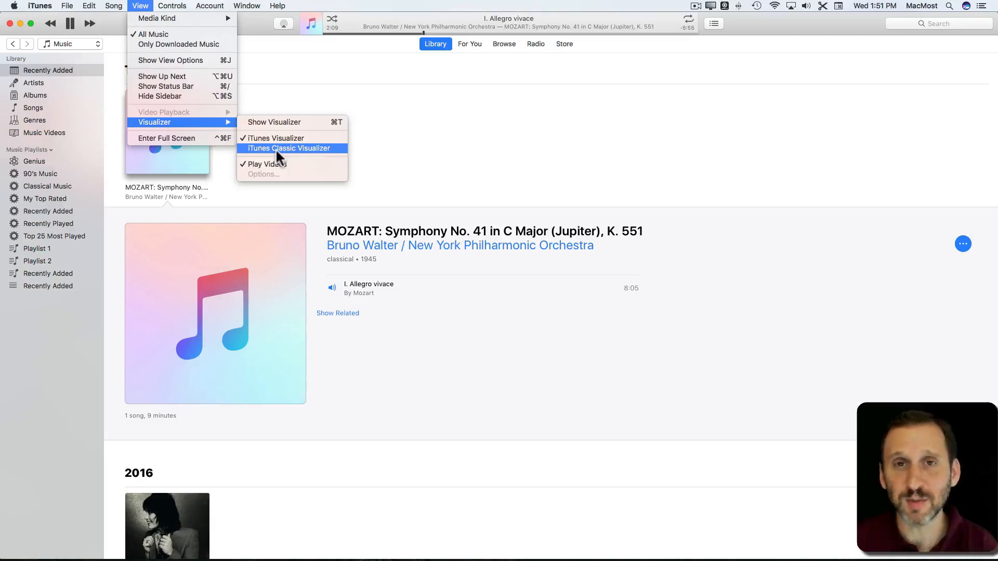
click(289, 148)
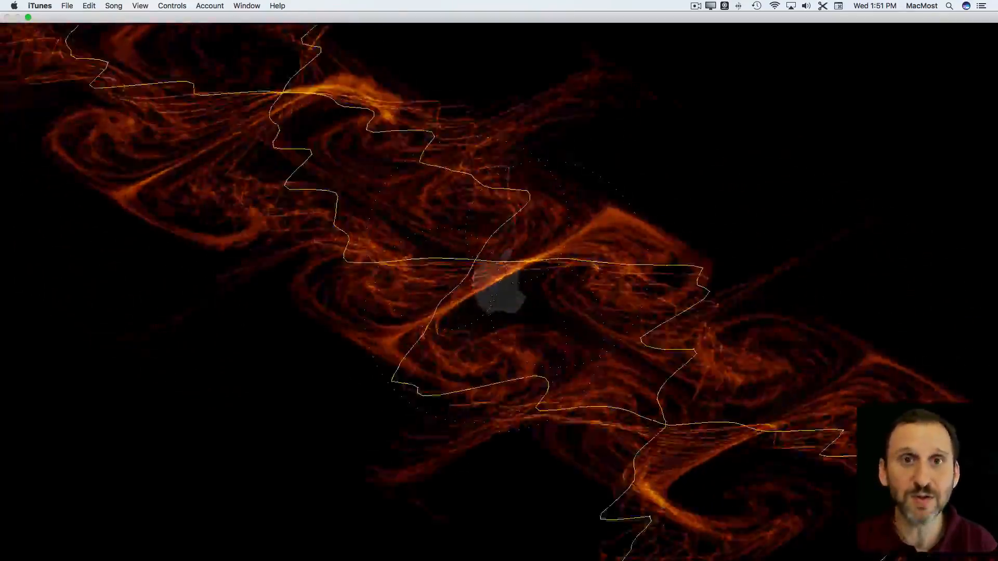
Press H during the Classic Visualizer, then return to the Library
key(h)
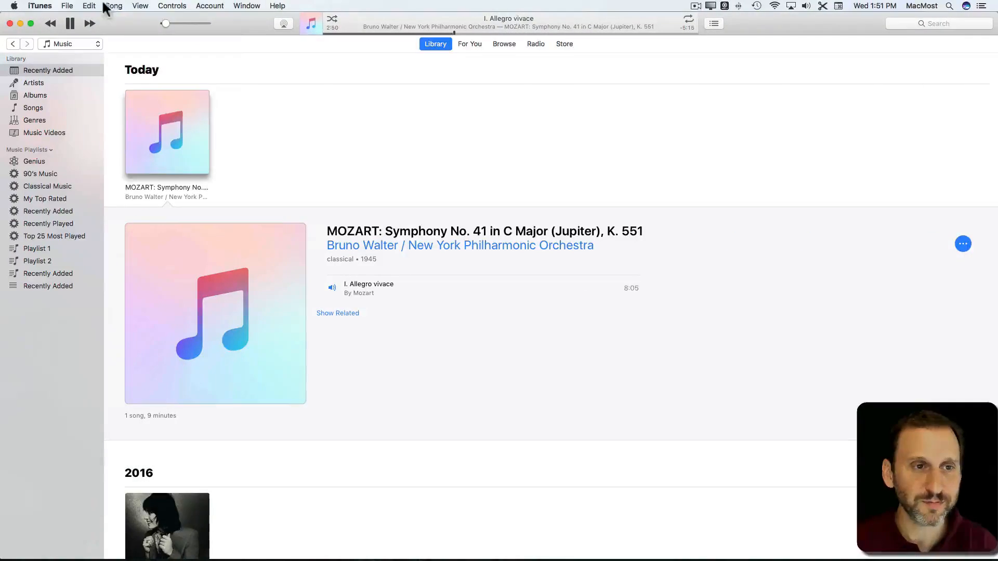
click(140, 5)
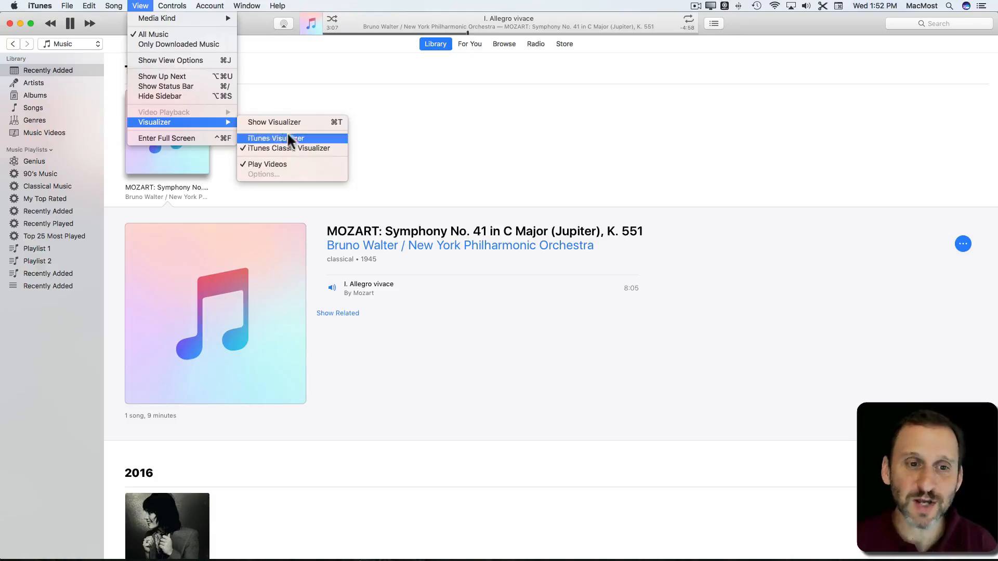
mouse_move(286, 67)
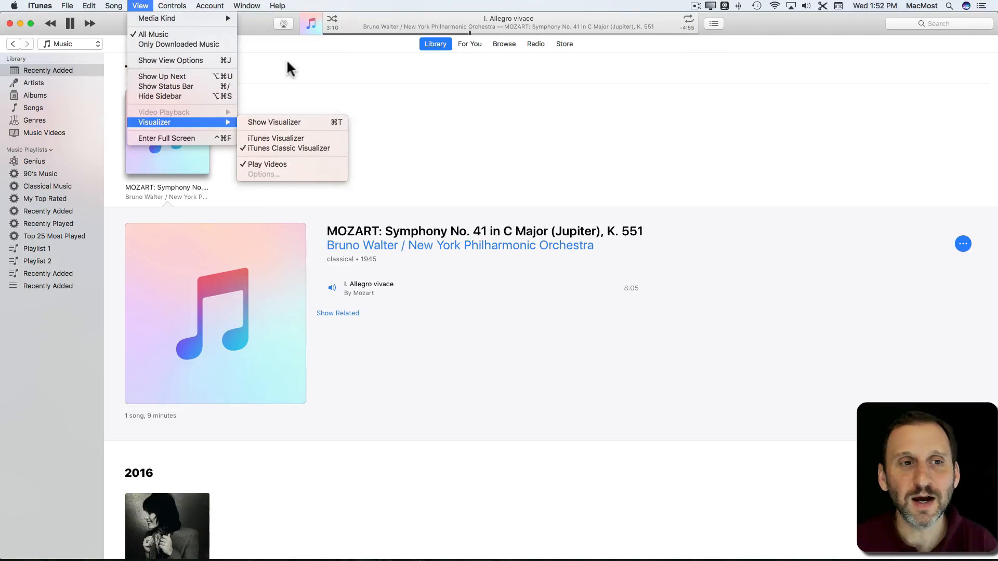